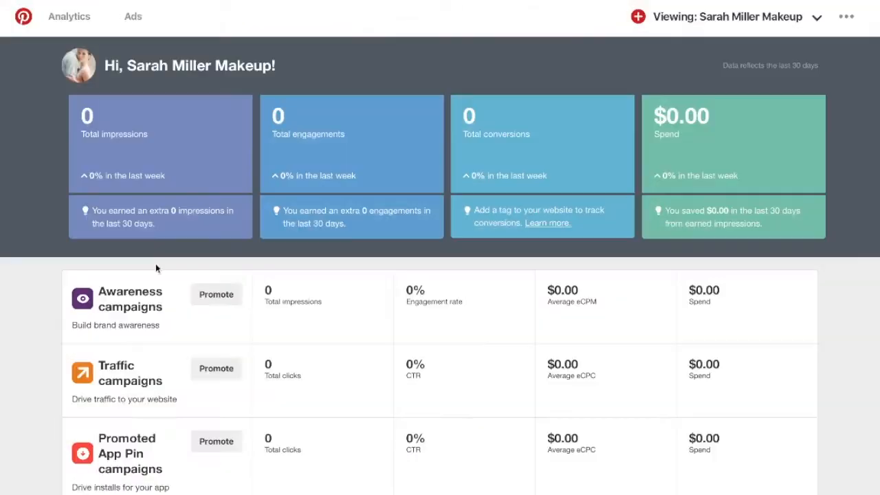
- Go to the Conversion tags page from the Ads menu in Pinterest Ads Manager
{"action": "left_click", "coordinate": [132, 17]}
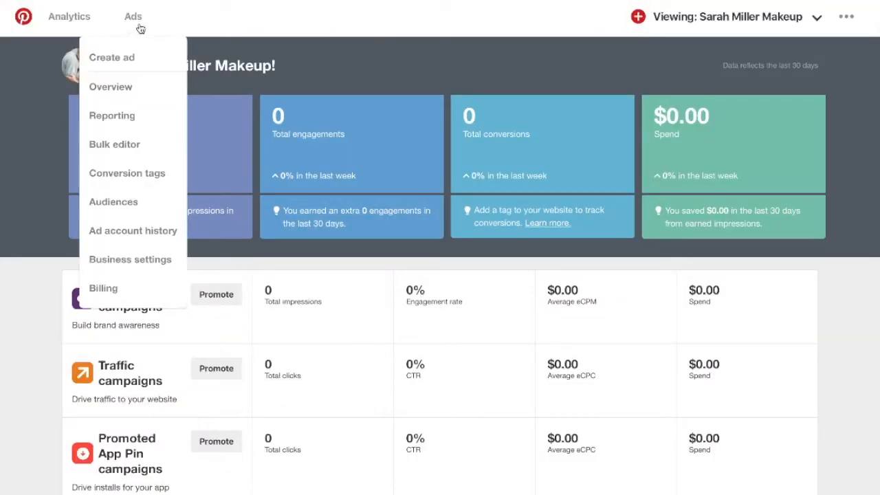
{"action": "mouse_move", "coordinate": [122, 177]}
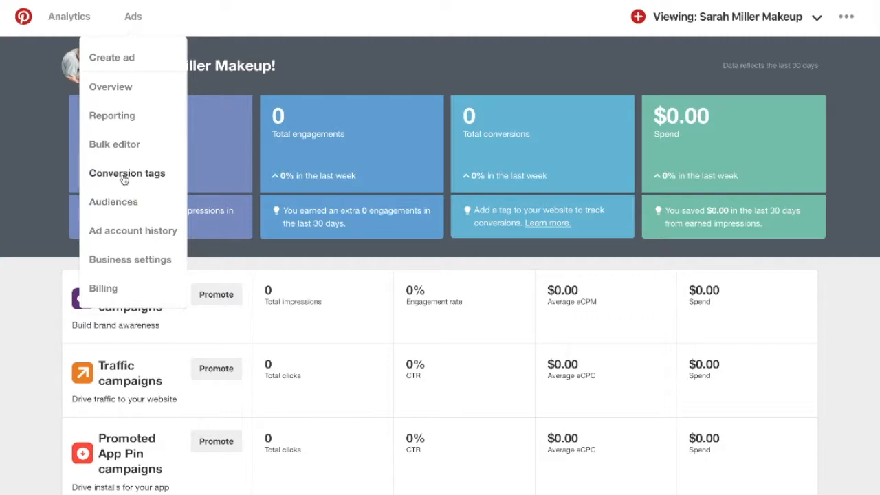
{"action": "left_click", "coordinate": [126, 174]}
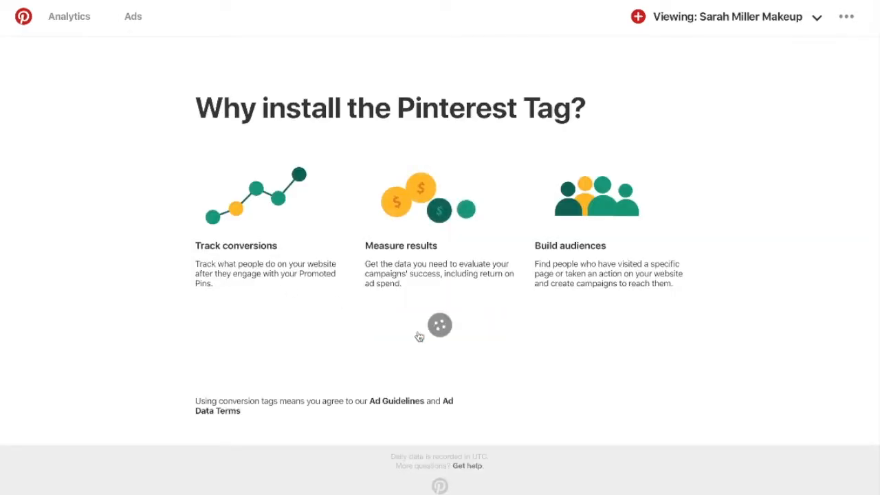
- Name the Pinterest Tag 'OptinMonster Conversions' and copy its base code
{"action": "type", "text": "OptinMonster Conversions"}
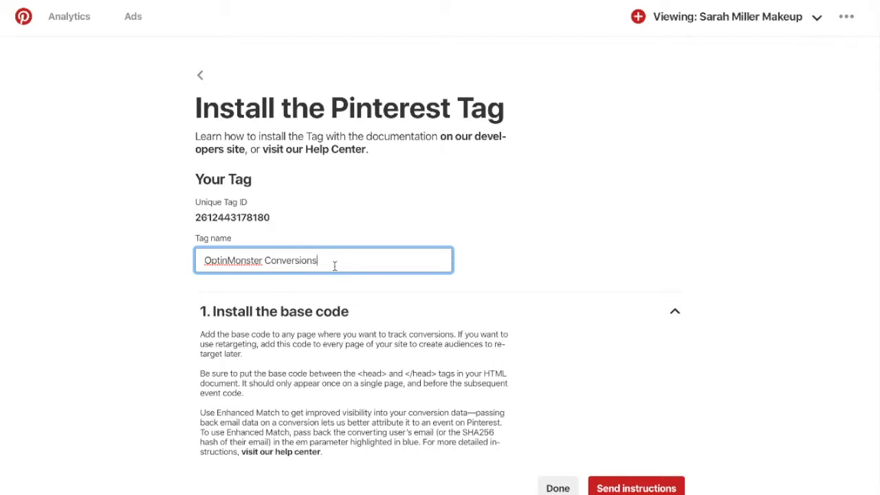
{"action": "scroll", "scroll_direction": "down", "scroll_amount": 3}
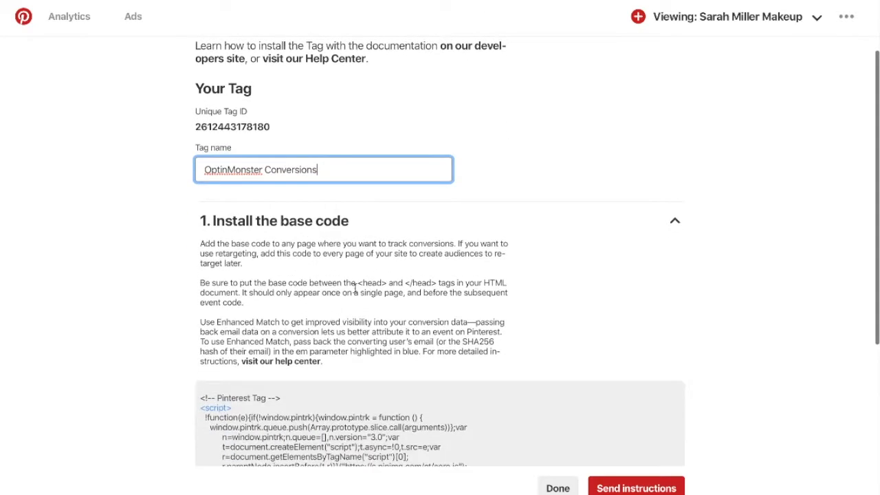
{"action": "scroll", "scroll_direction": "down", "scroll_amount": 3}
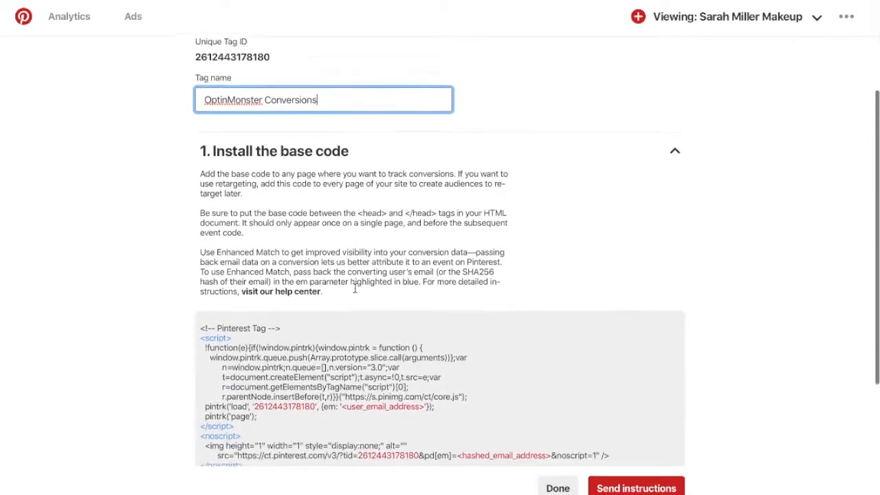
{"action": "scroll", "scroll_direction": "down", "scroll_amount": 3}
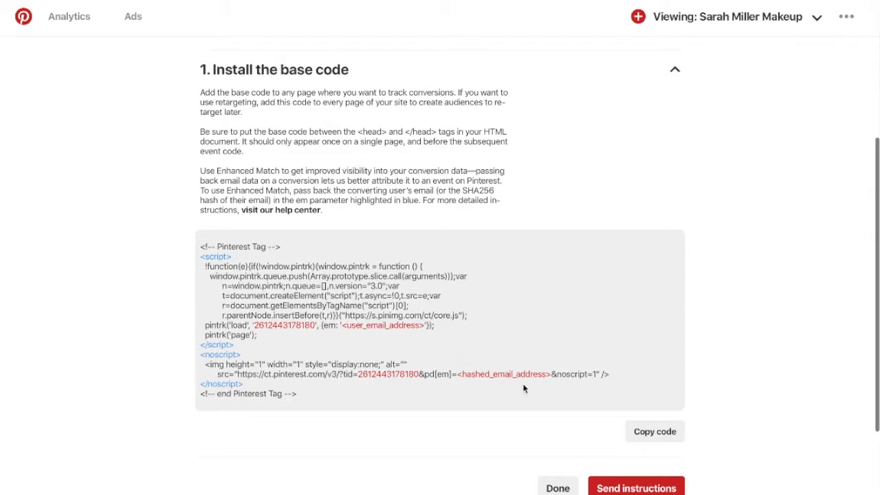
{"action": "left_click", "coordinate": [655, 432]}
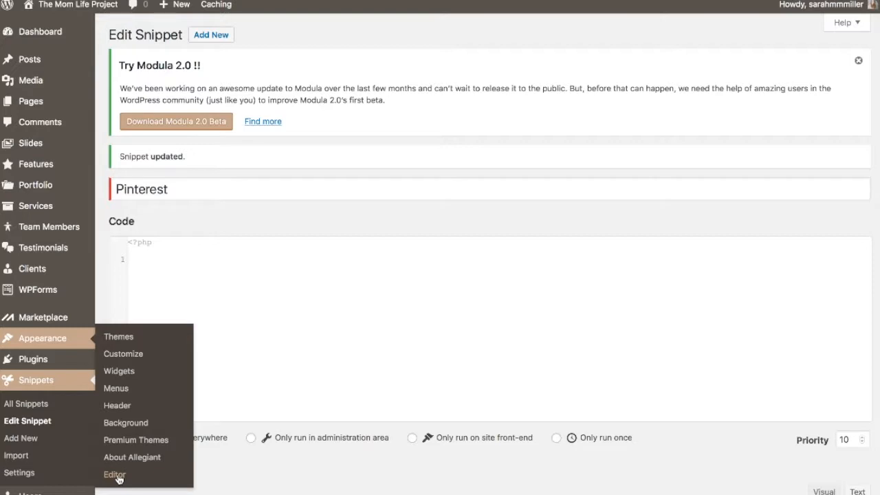
- Paste the Pinterest base code into the Allegiant theme's header.php head section
{"action": "left_click", "coordinate": [114, 475]}
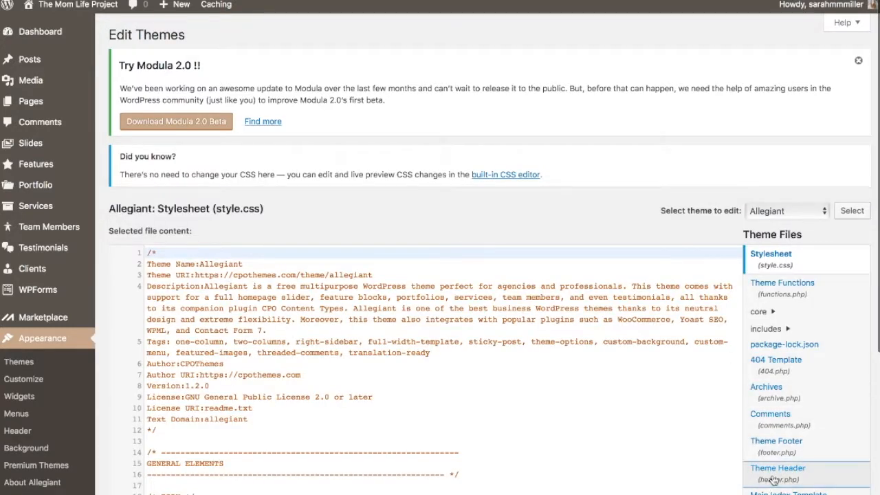
{"action": "left_click", "coordinate": [779, 473]}
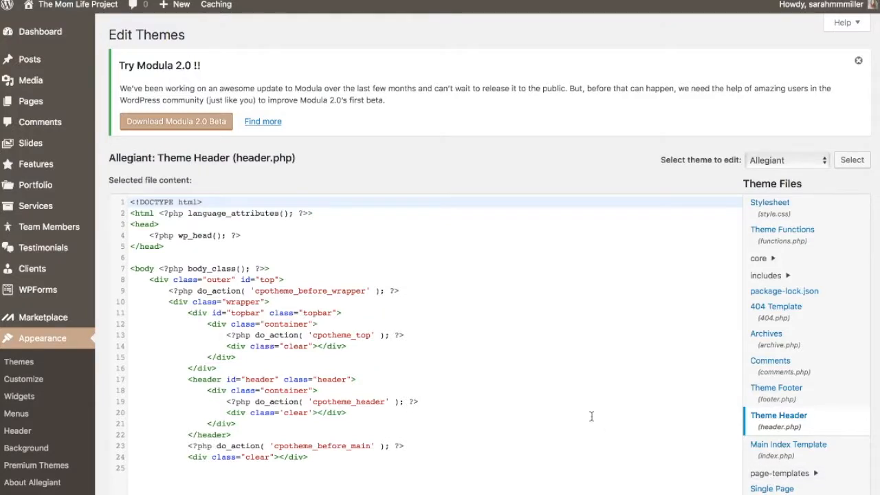
{"action": "mouse_move", "coordinate": [187, 254]}
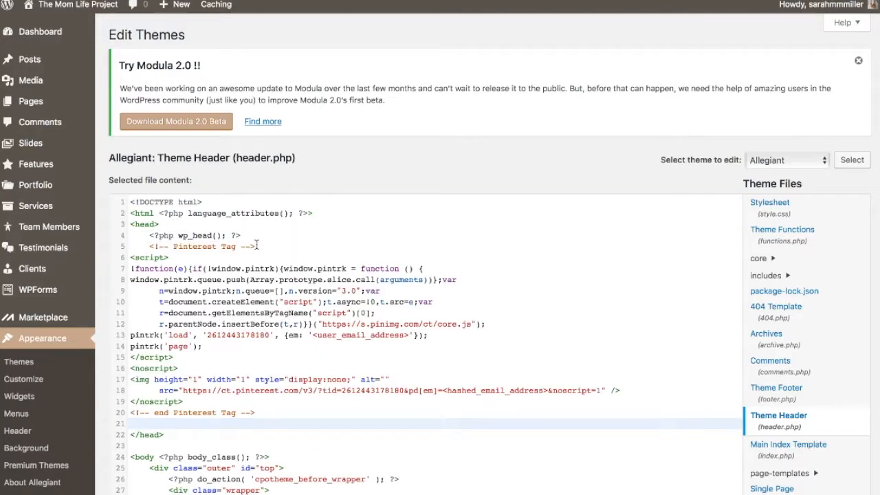
{"action": "scroll", "scroll_direction": "down", "scroll_amount": 3}
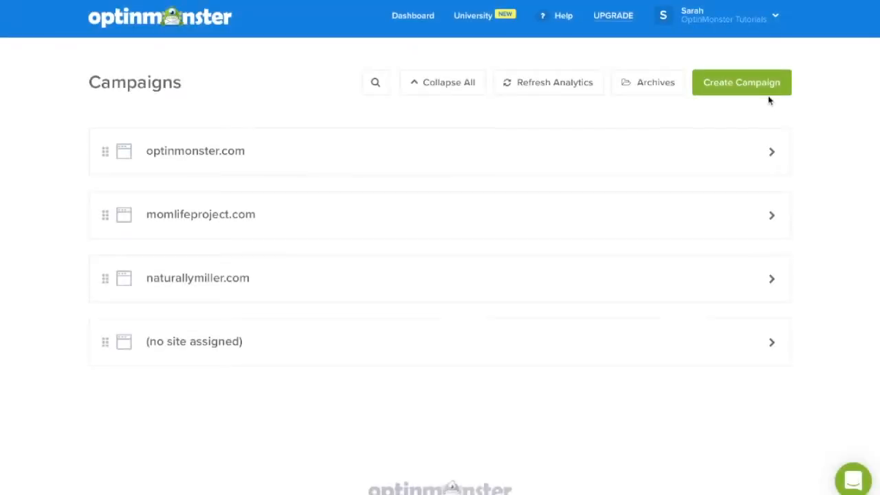
- Create a popup campaign from the Fashion template named 'Pinterest Conversion Tag'
{"action": "left_click", "coordinate": [742, 83]}
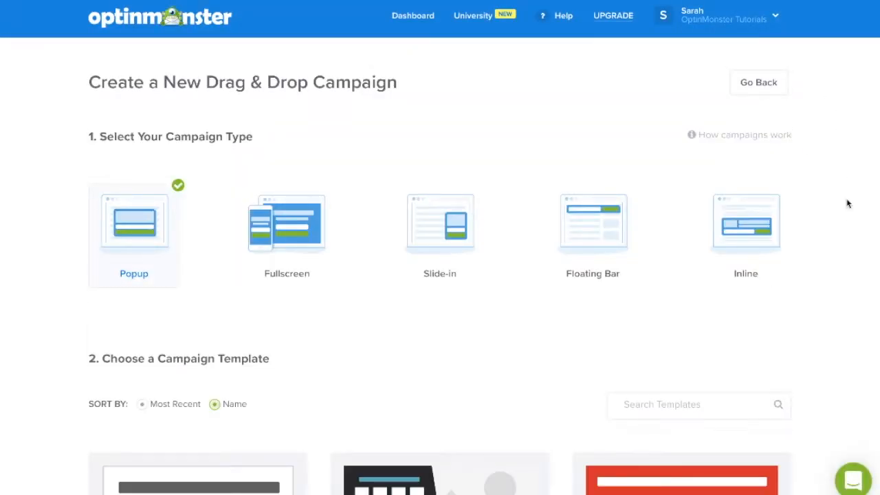
{"action": "scroll", "scroll_direction": "down", "scroll_amount": 3}
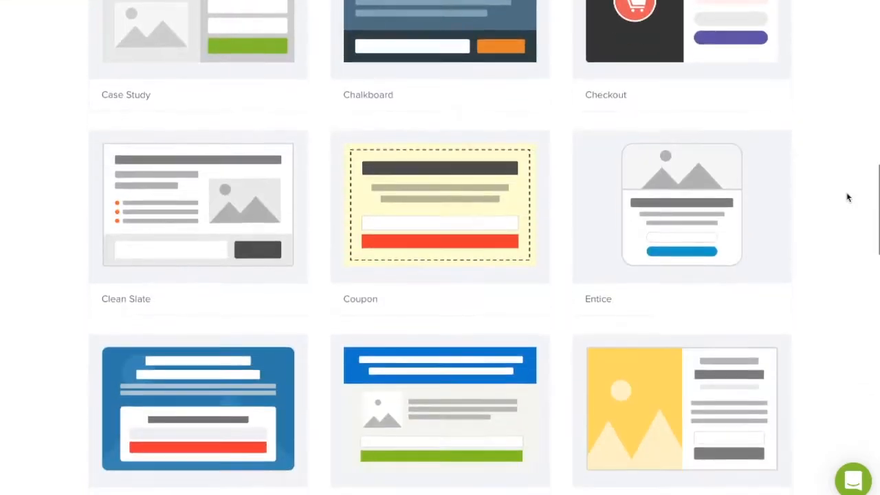
{"action": "scroll", "scroll_direction": "down", "scroll_amount": 3}
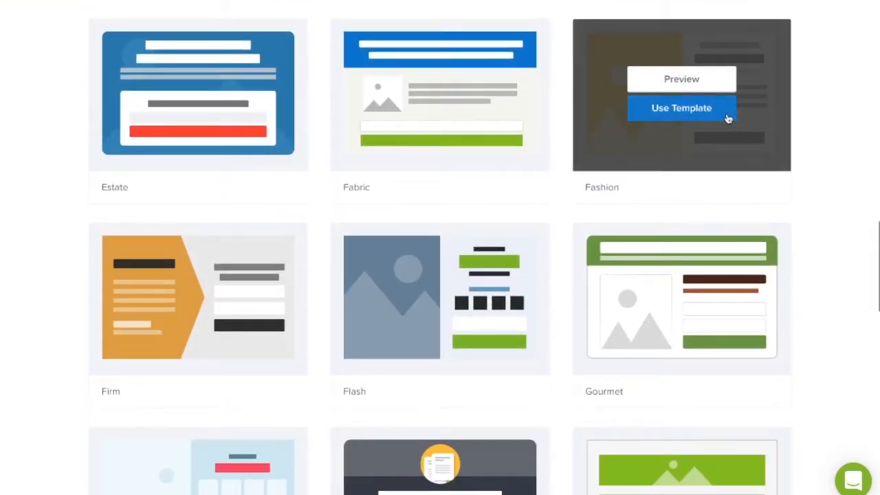
{"action": "left_click", "coordinate": [681, 107]}
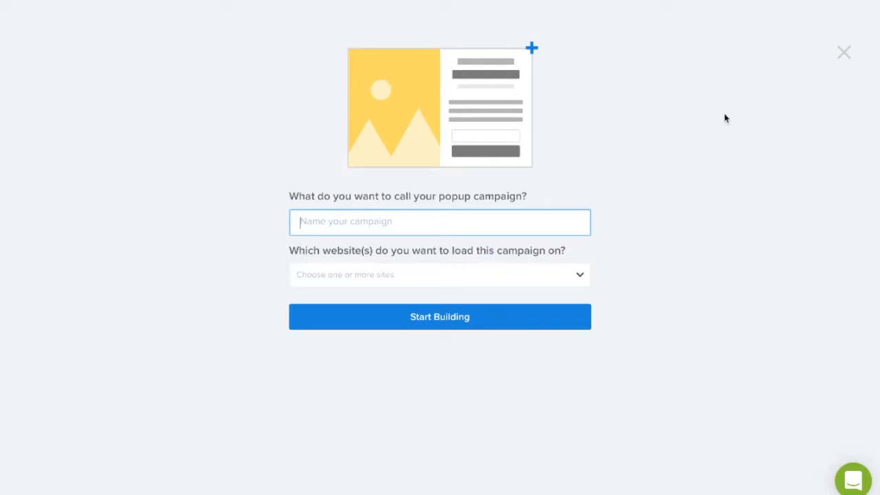
{"action": "type", "text": "Pinterest Convers"}
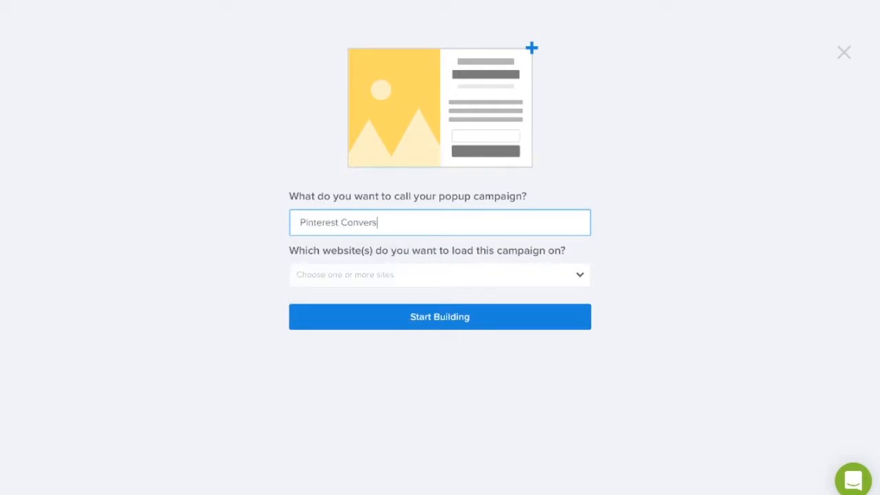
{"action": "left_click", "coordinate": [440, 316]}
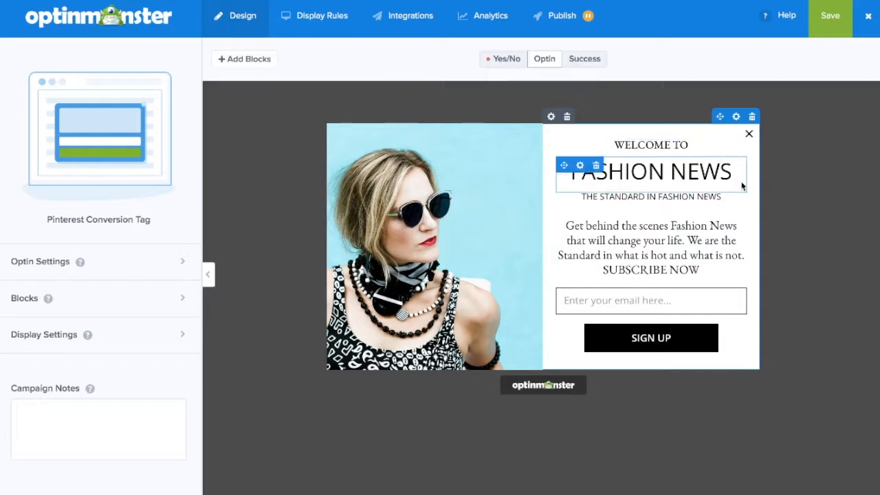
- Reach the Action settings of the popup's Sign Up submit button
{"action": "left_click", "coordinate": [650, 248]}
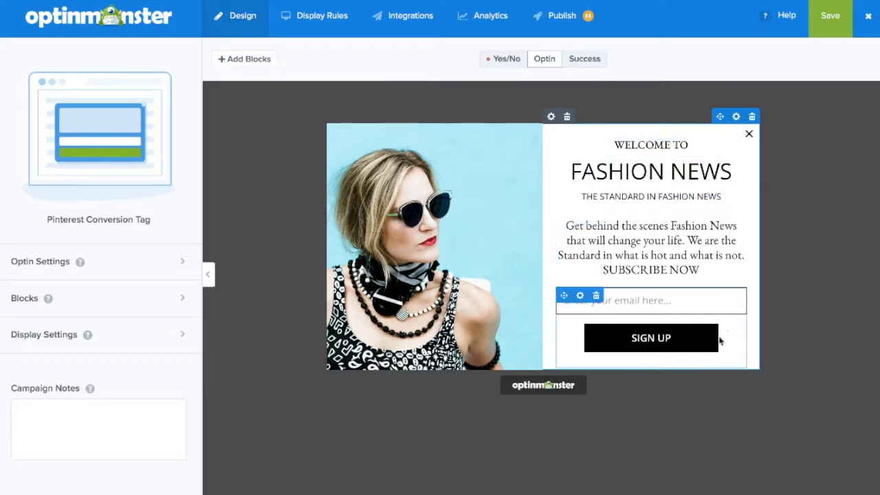
{"action": "left_click", "coordinate": [651, 300]}
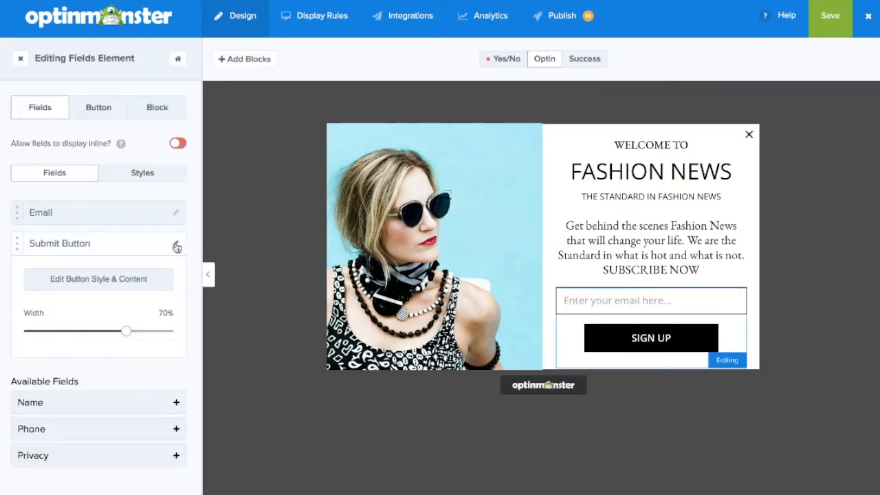
{"action": "left_click", "coordinate": [99, 108]}
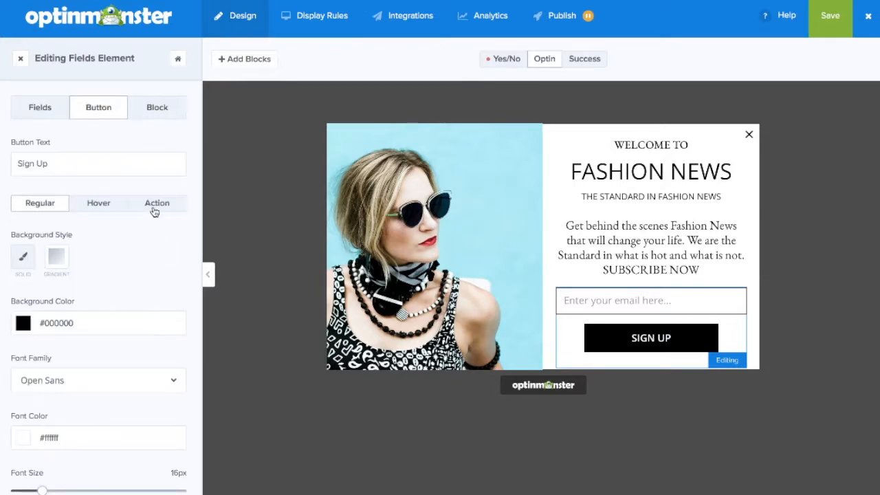
{"action": "left_click", "coordinate": [157, 204]}
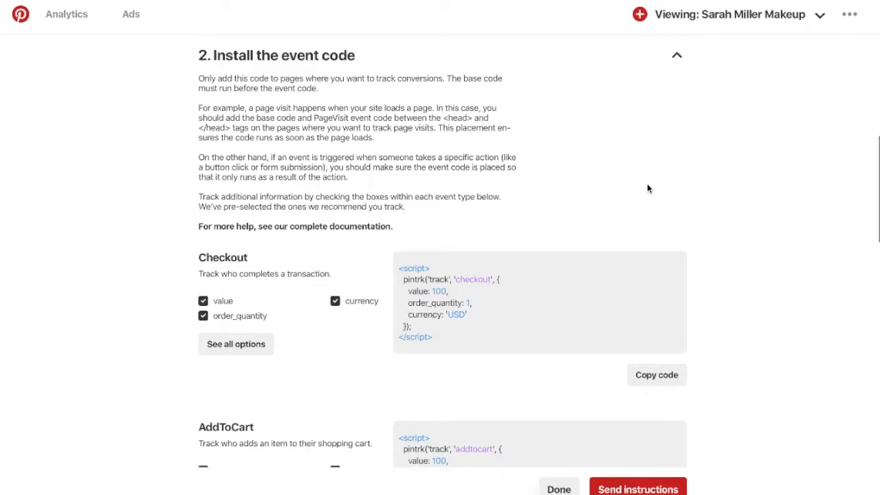
- Copy the Pinterest Lead event code with lead_type Newsletter
{"action": "scroll", "scroll_direction": "down", "scroll_amount": 3}
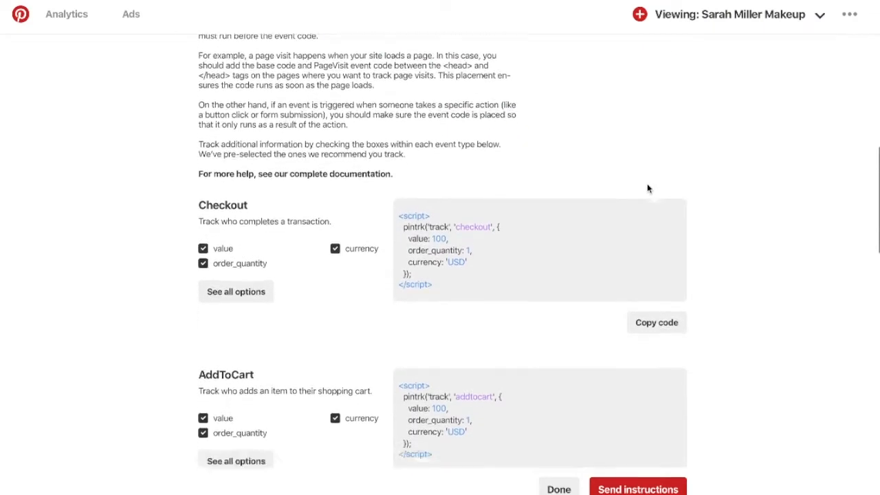
{"action": "scroll", "scroll_direction": "down", "scroll_amount": 3}
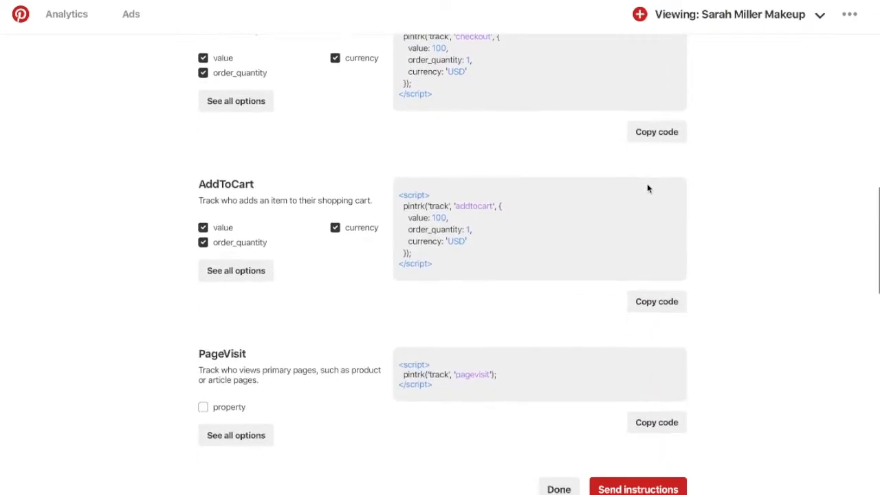
{"action": "scroll", "scroll_direction": "down", "scroll_amount": 3}
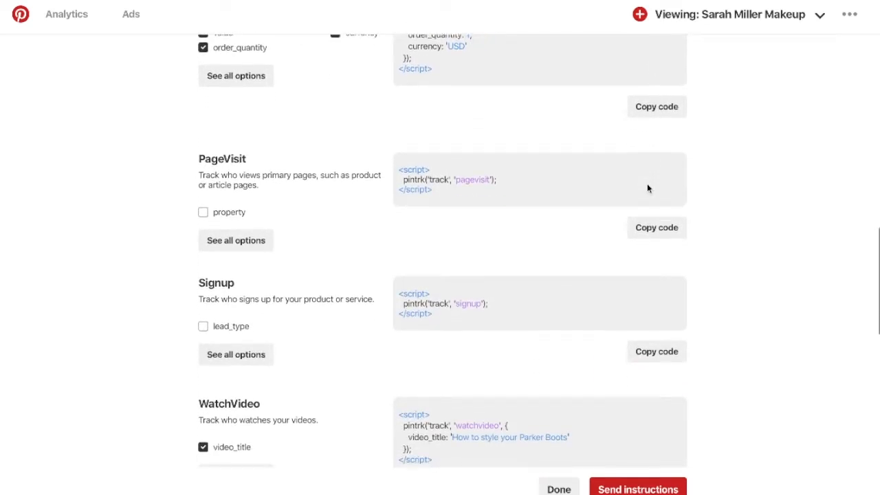
{"action": "scroll", "scroll_direction": "down", "scroll_amount": 3}
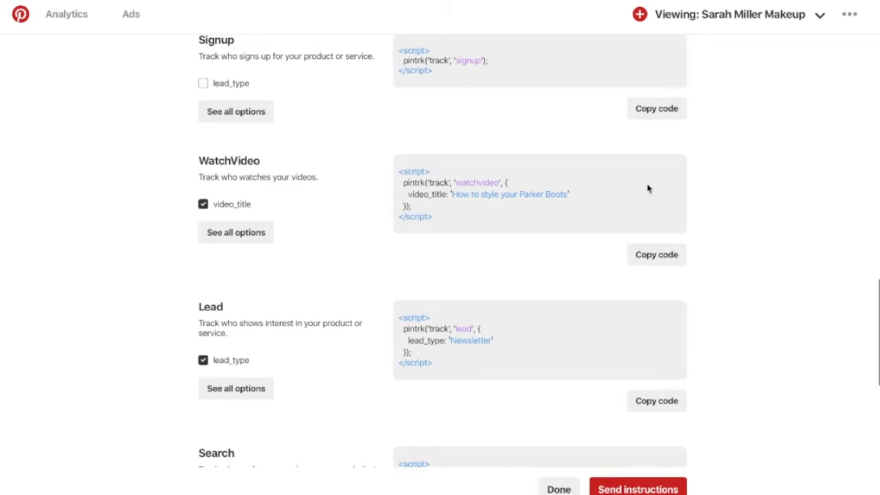
{"action": "scroll", "scroll_direction": "down", "scroll_amount": 3}
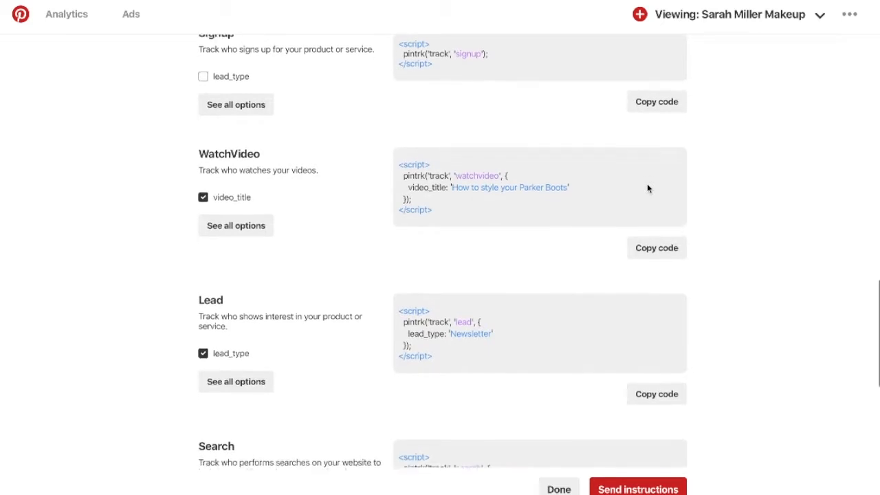
{"action": "scroll", "scroll_direction": "down", "scroll_amount": 3}
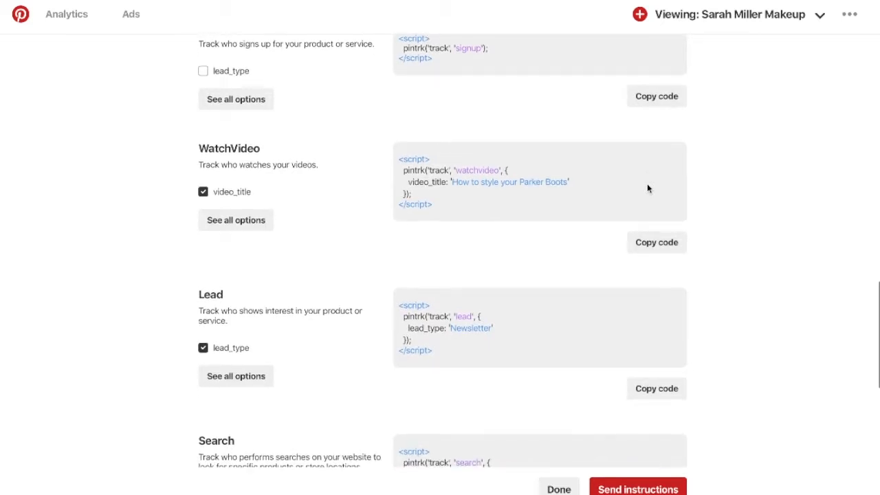
{"action": "scroll", "scroll_direction": "down", "scroll_amount": 3}
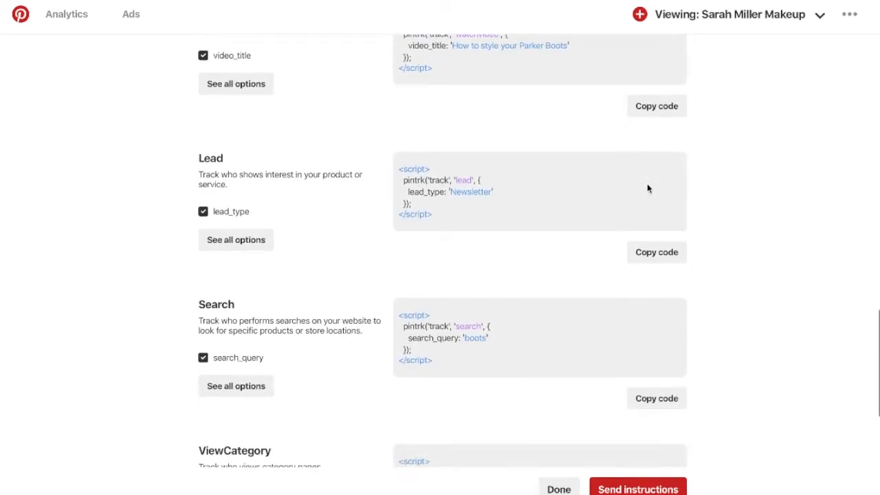
{"action": "mouse_move", "coordinate": [658, 253]}
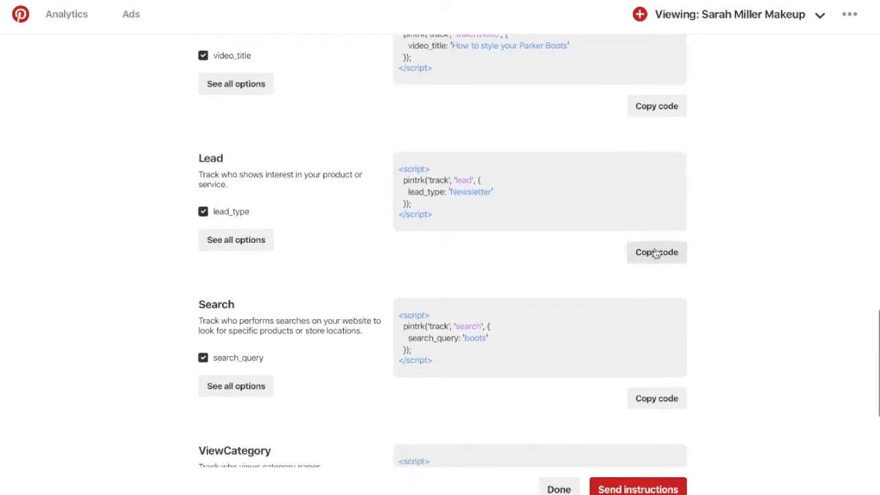
{"action": "left_click", "coordinate": [656, 251]}
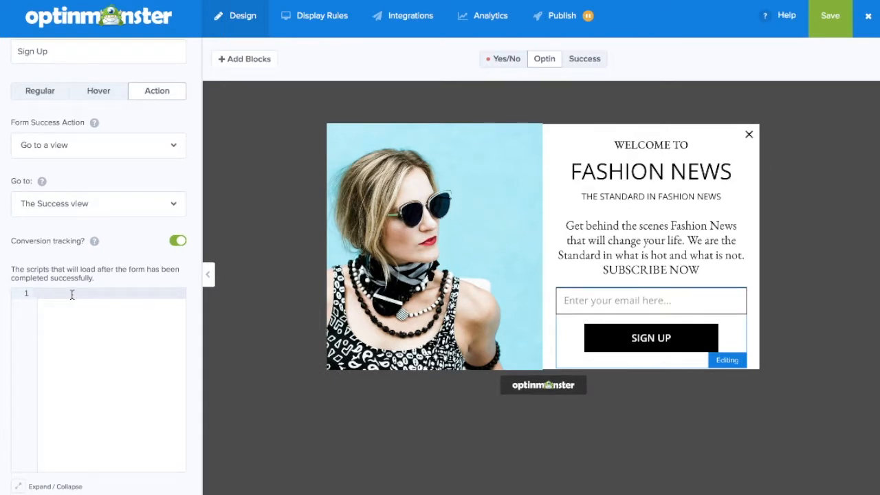
- Paste the Lead script into the button's Conversion tracking scripts field and save
{"action": "type", "text": "<script>"}
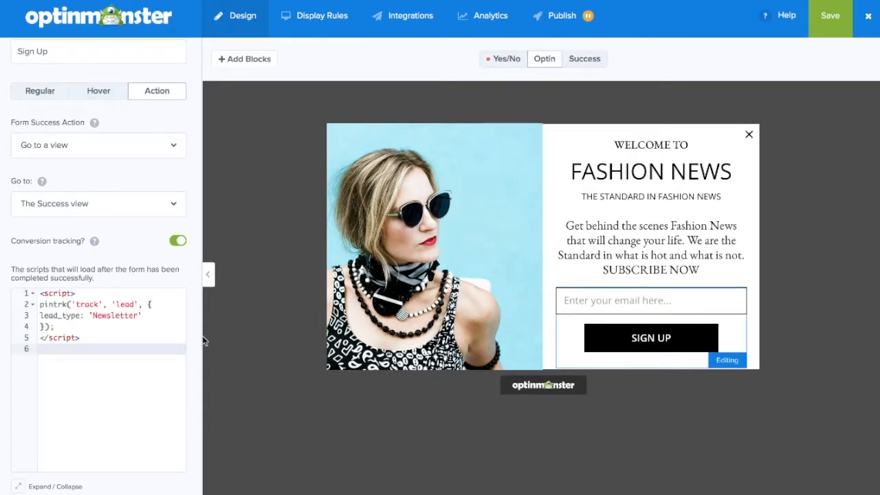
{"action": "mouse_move", "coordinate": [831, 15]}
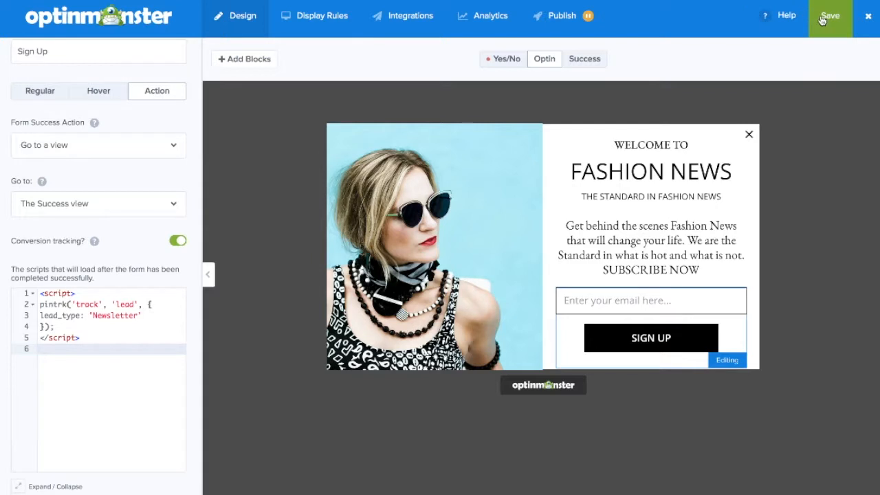
{"action": "left_click", "coordinate": [830, 16]}
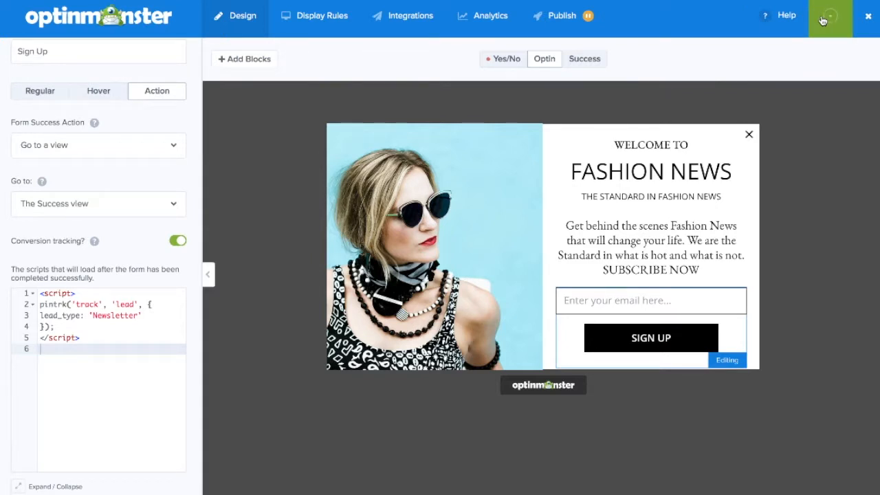
- Set the display rule to referrer URL contains 'pinterest' and advance to the Summary
{"action": "left_click", "coordinate": [322, 15]}
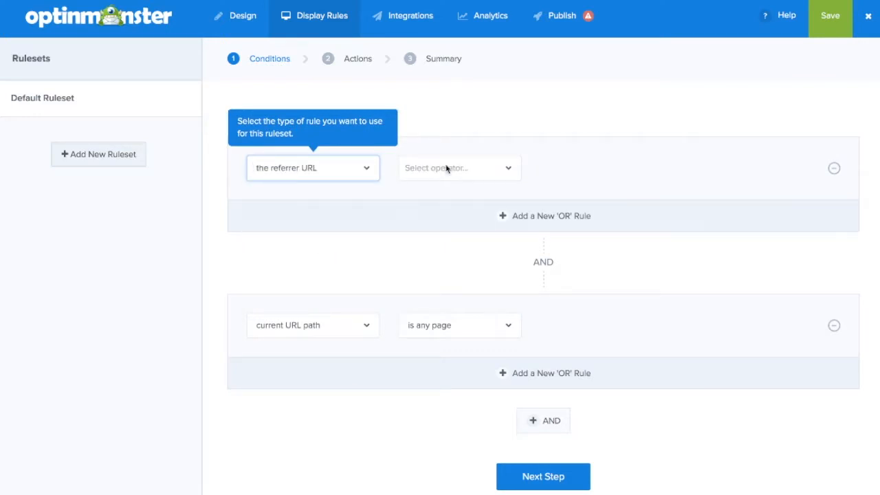
{"action": "type", "text": "pinterest"}
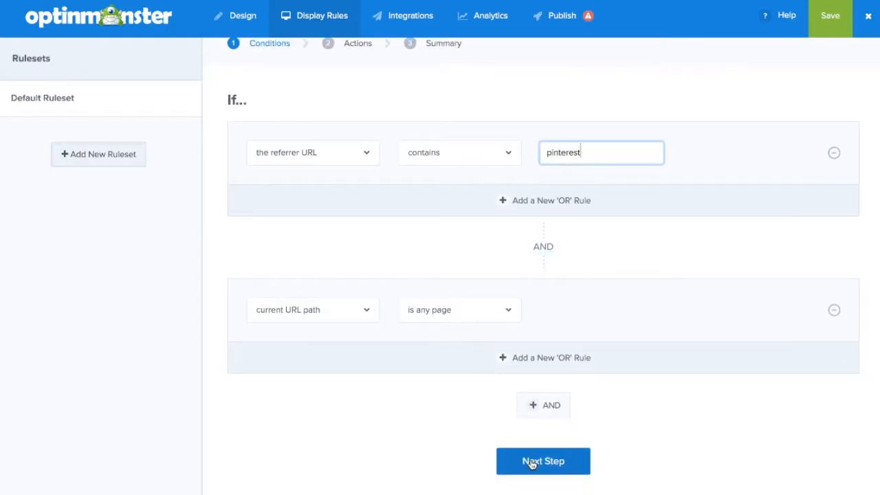
{"action": "left_click", "coordinate": [542, 461]}
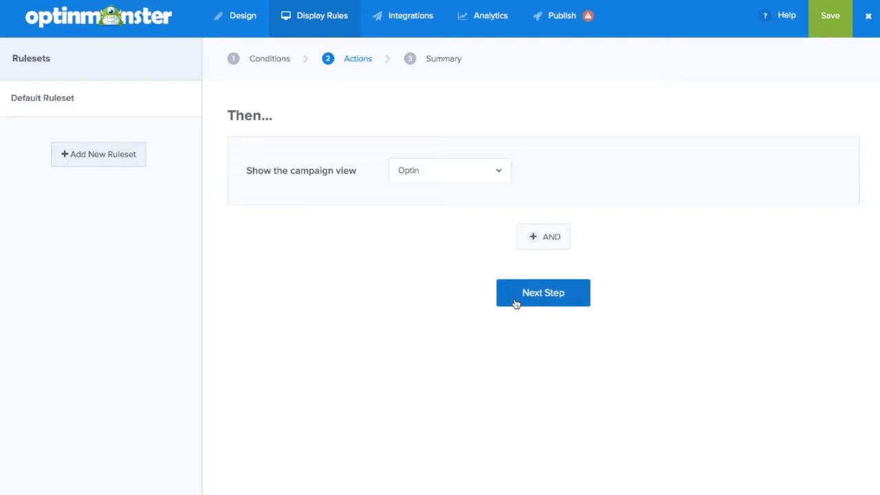
{"action": "left_click", "coordinate": [542, 292]}
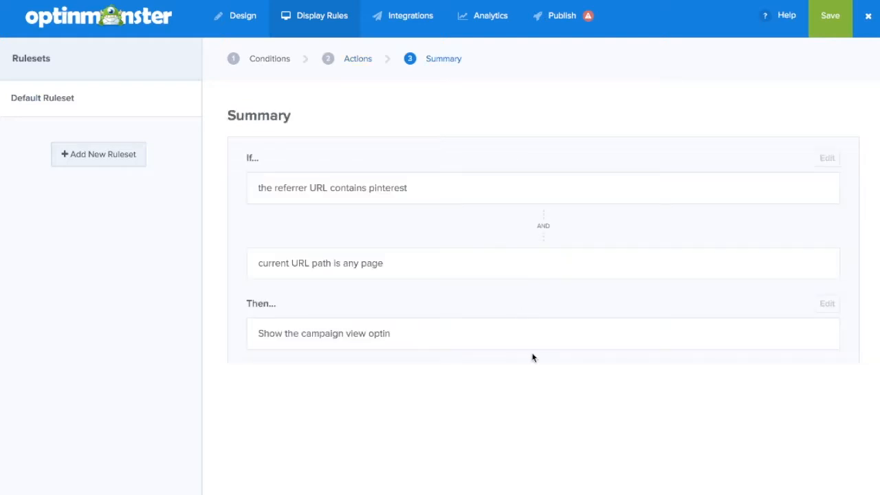
{"action": "mouse_move", "coordinate": [533, 361]}
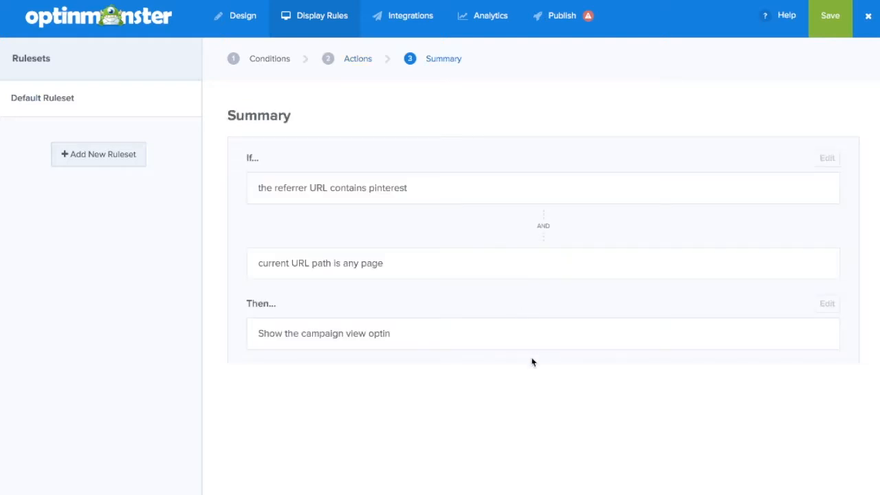
- Add a MailChimp integration using the OM Webinars account
{"action": "left_click", "coordinate": [410, 15]}
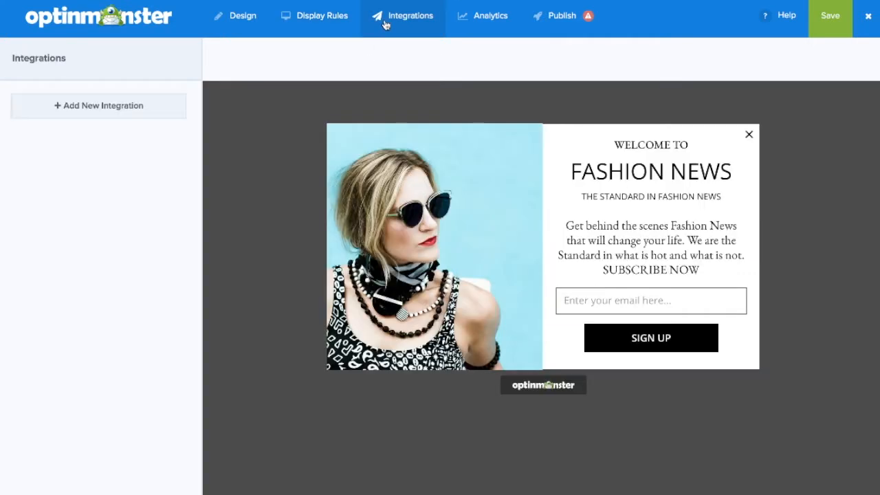
{"action": "left_click", "coordinate": [99, 104]}
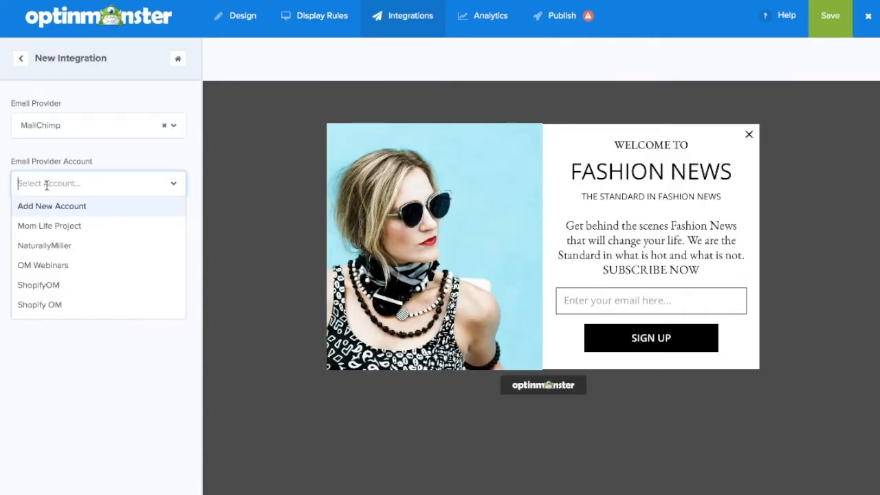
{"action": "left_click", "coordinate": [43, 264]}
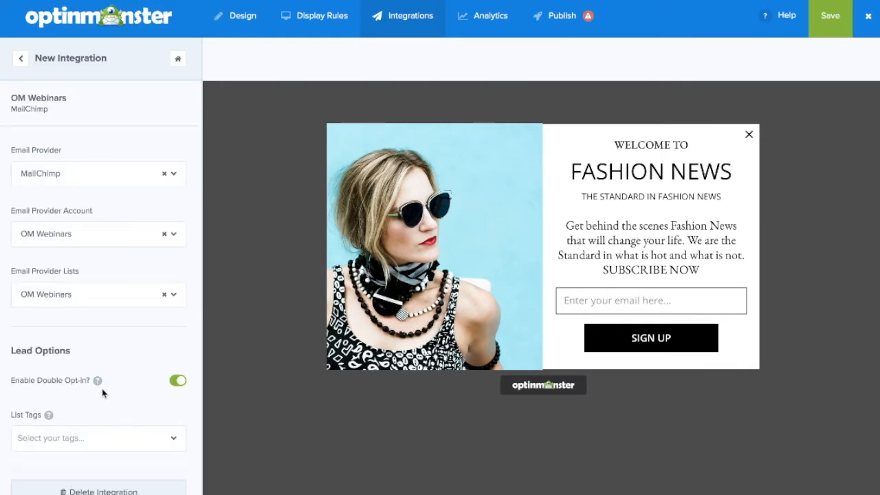
- Connect Google Analytics and switch the campaign from paused to live
{"action": "left_click", "coordinate": [483, 15]}
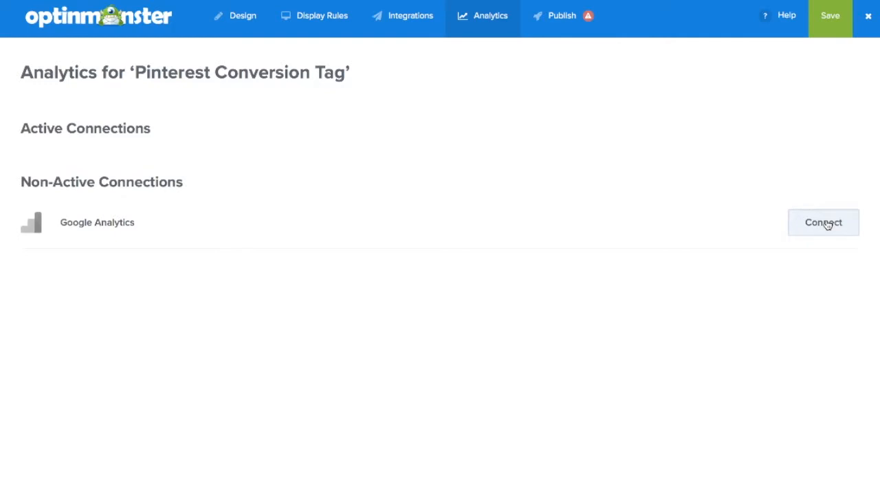
{"action": "left_click", "coordinate": [822, 223]}
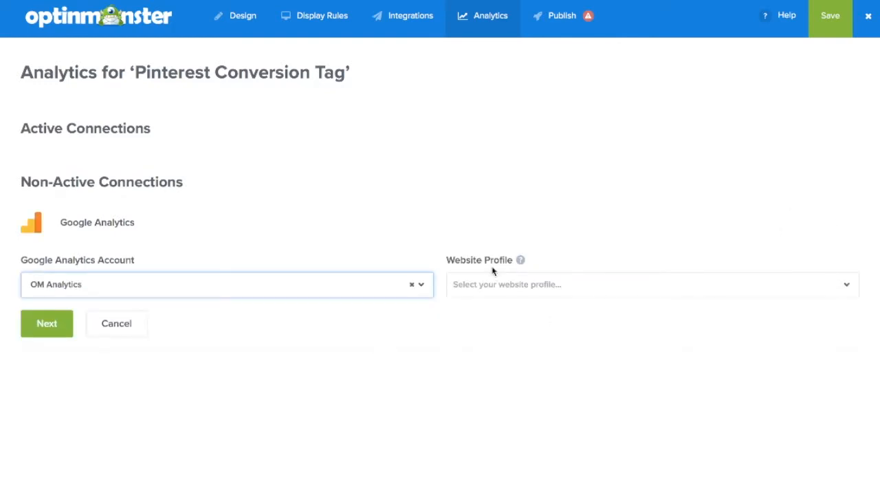
{"action": "left_click", "coordinate": [47, 323]}
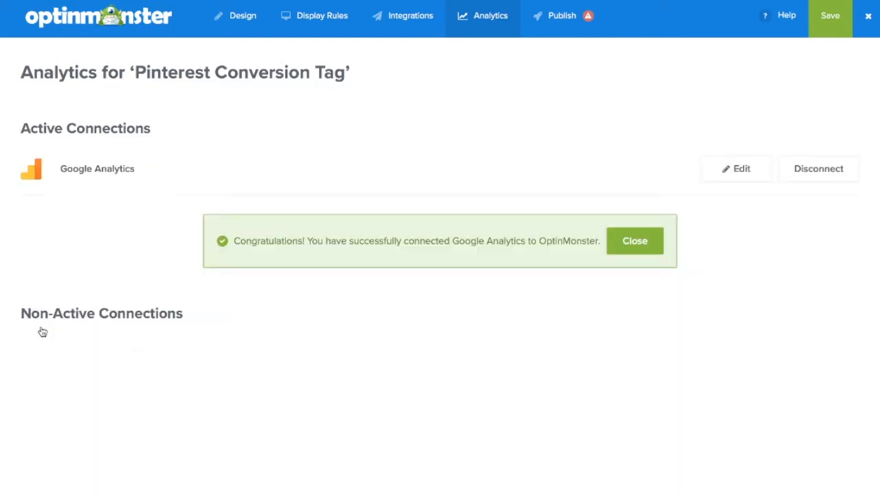
{"action": "left_click", "coordinate": [561, 15]}
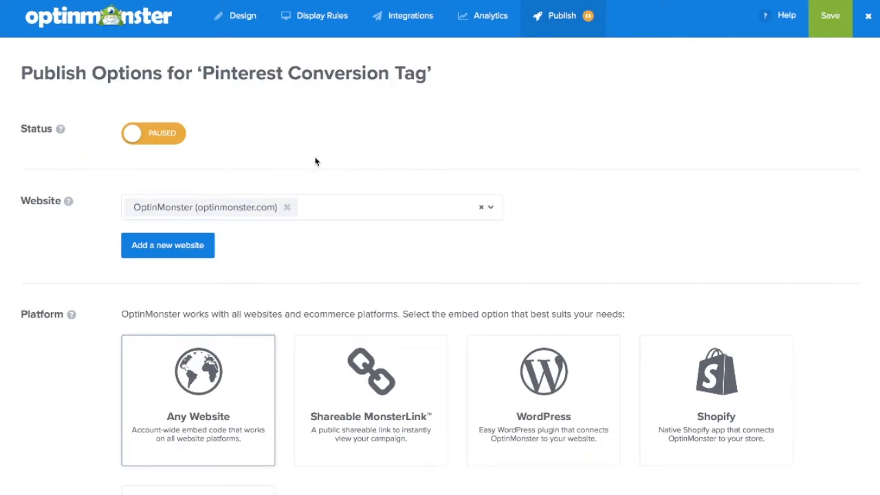
{"action": "left_click", "coordinate": [154, 132]}
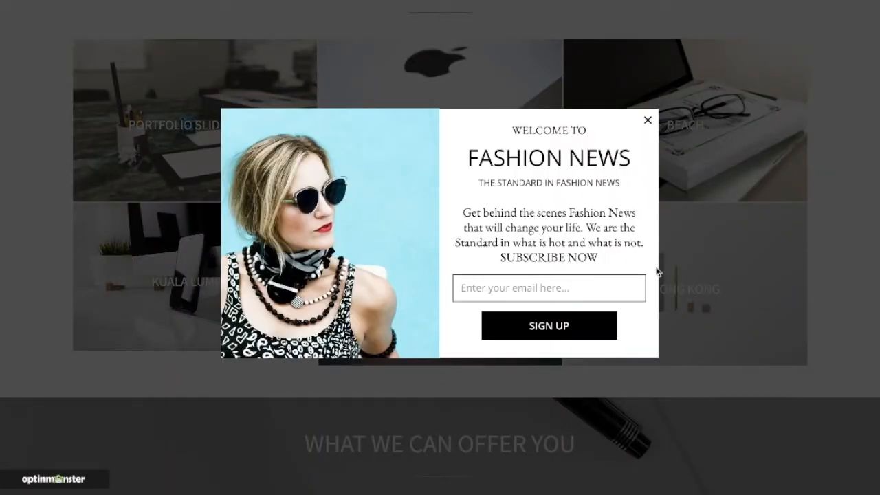
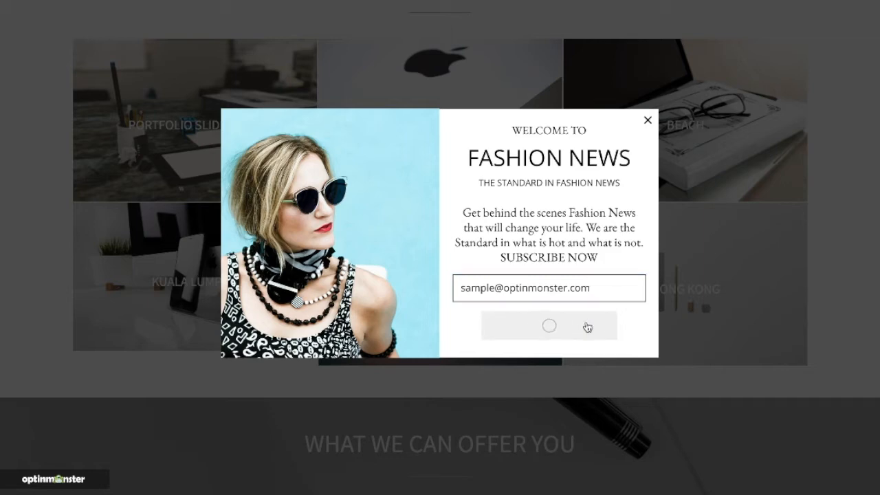
- Submit a sample@ test email in the live popup and dismiss the thank-you view
{"action": "left_click", "coordinate": [548, 325]}
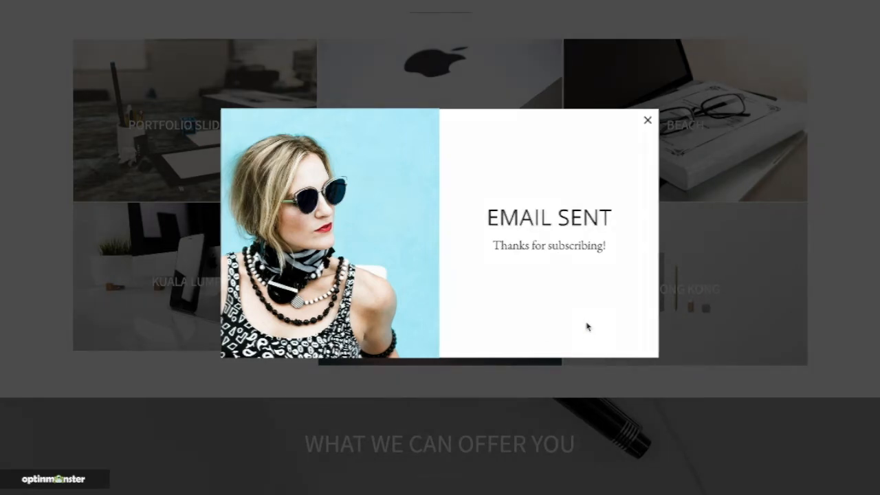
{"action": "left_click", "coordinate": [646, 120]}
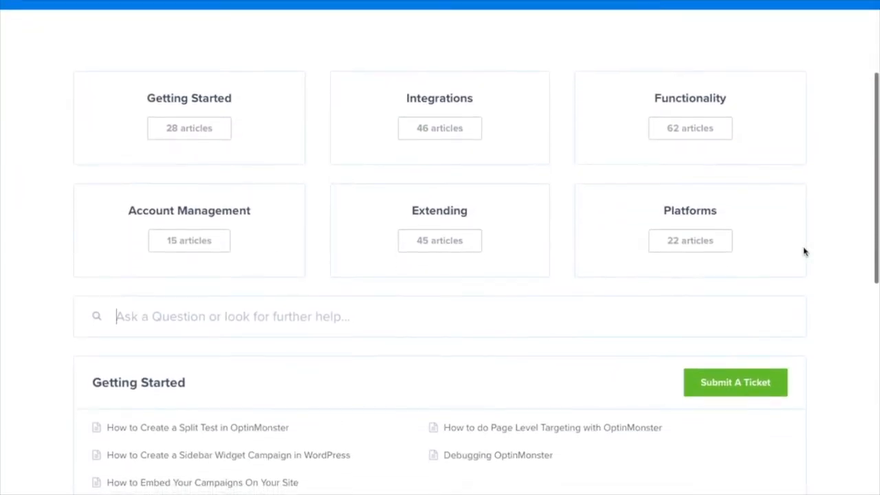
- Search the help articles for 'pop' to surface the lightbox popup campaign guide
{"action": "scroll", "scroll_direction": "down", "scroll_amount": 3}
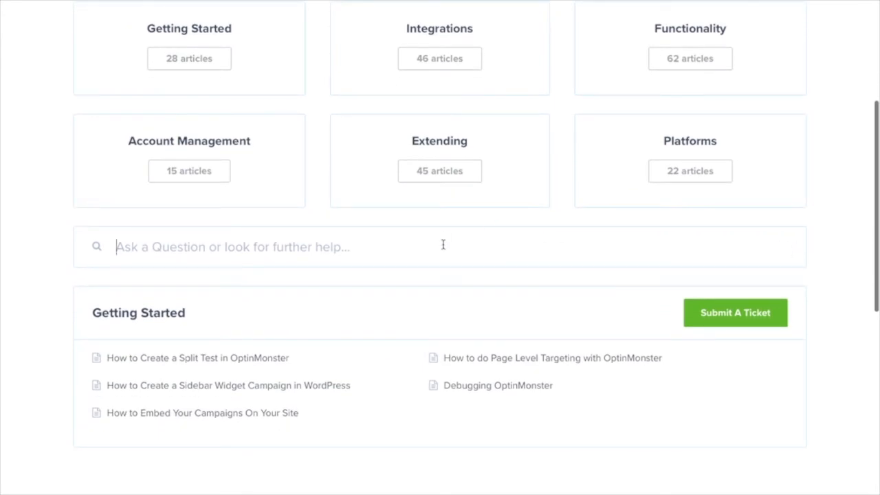
{"action": "type", "text": "pop"}
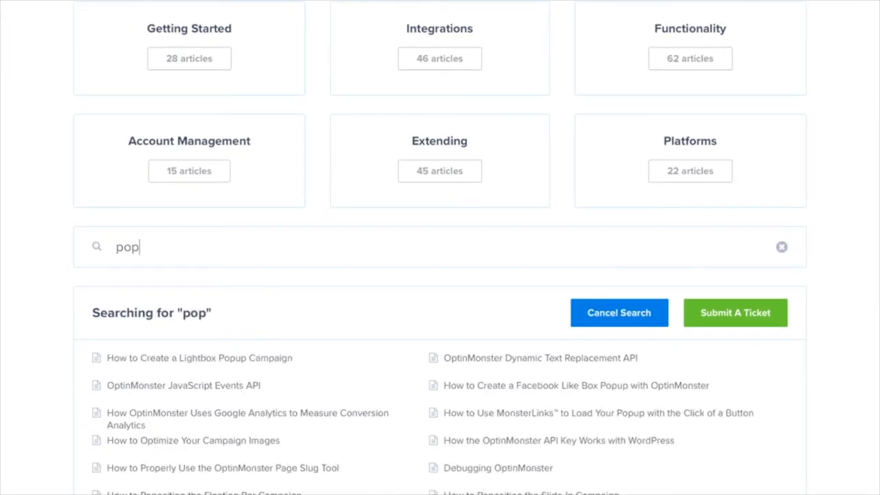